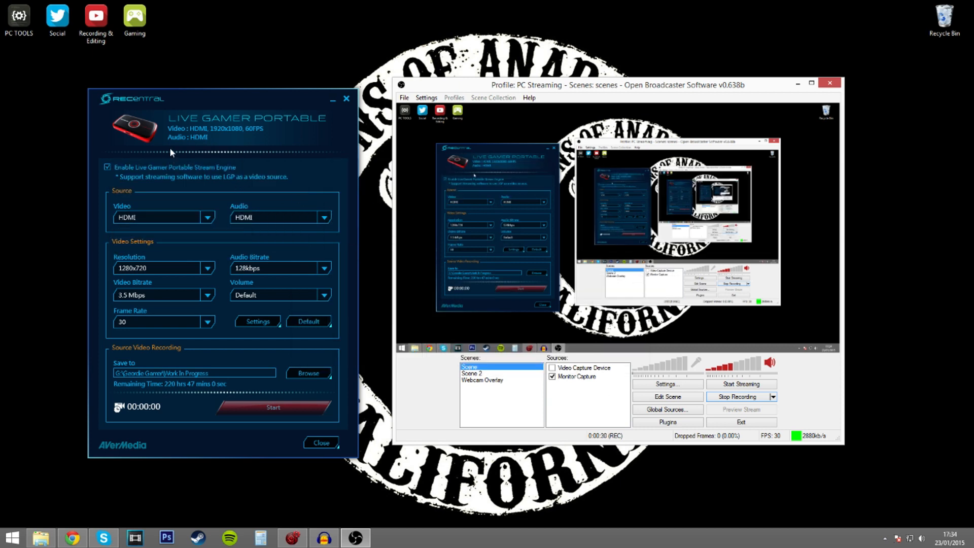
pyautogui.moveTo(213, 140)
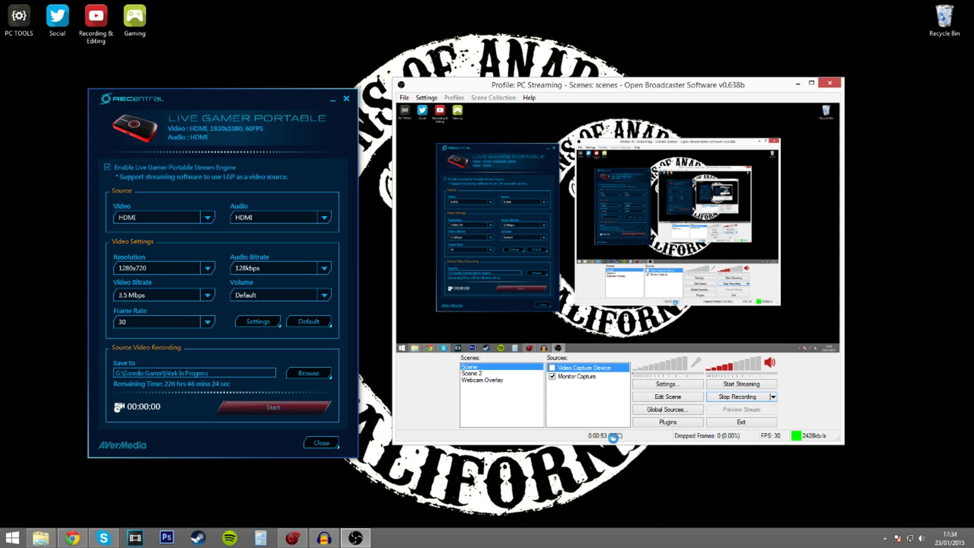
# Set the Video Capture Device source's device to AverMedia C875 Capture.
pyautogui.doubleClick(585, 367)
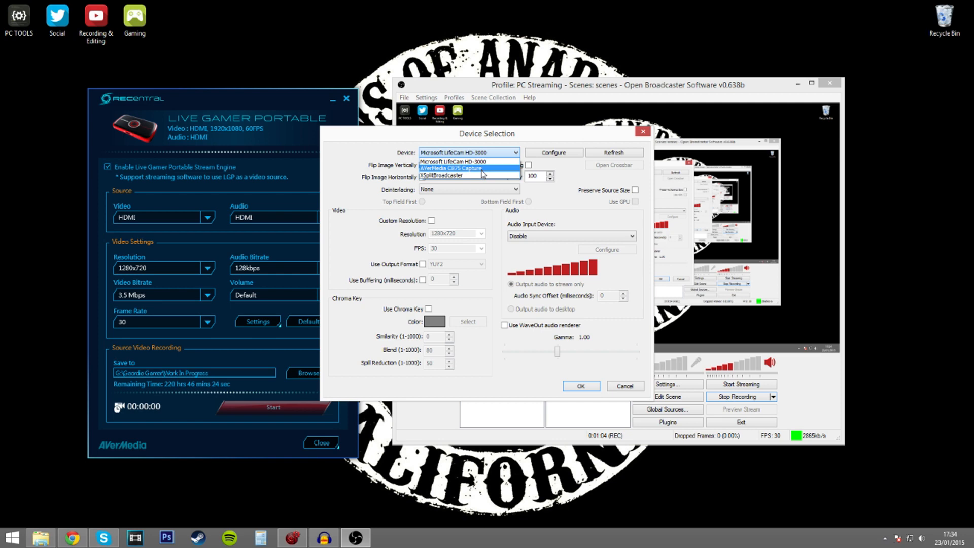
pyautogui.click(449, 168)
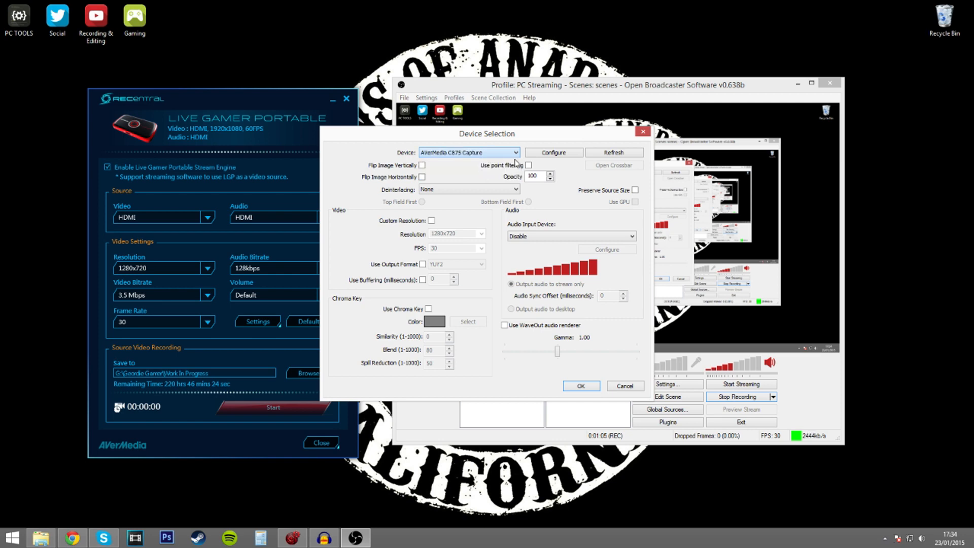
pyautogui.click(580, 386)
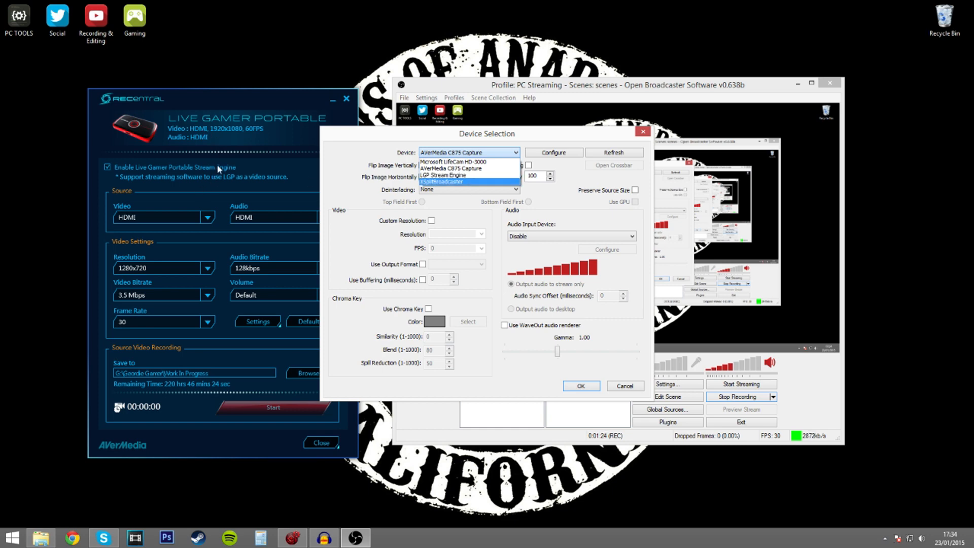
pyautogui.moveTo(460, 174)
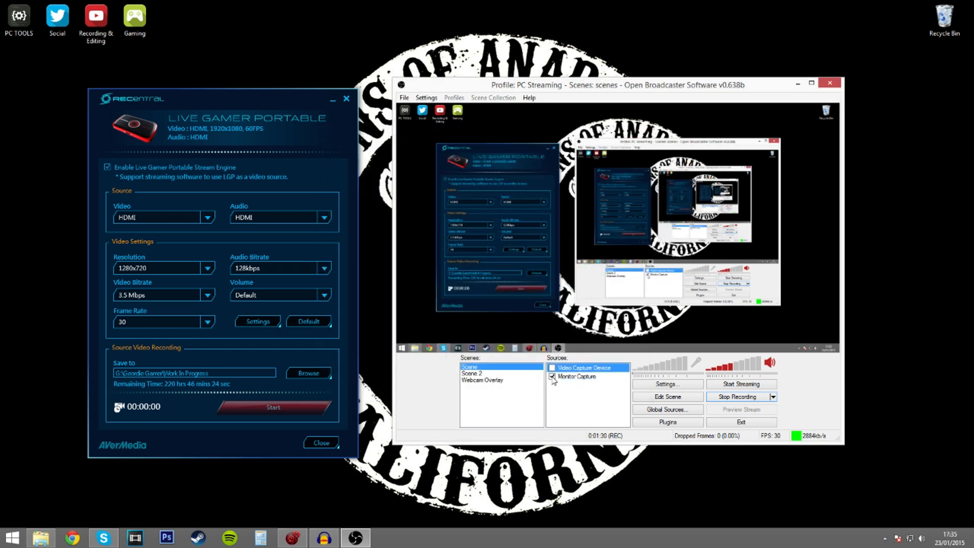
# Turn on the Video Capture Device source in the scene.
pyautogui.click(552, 367)
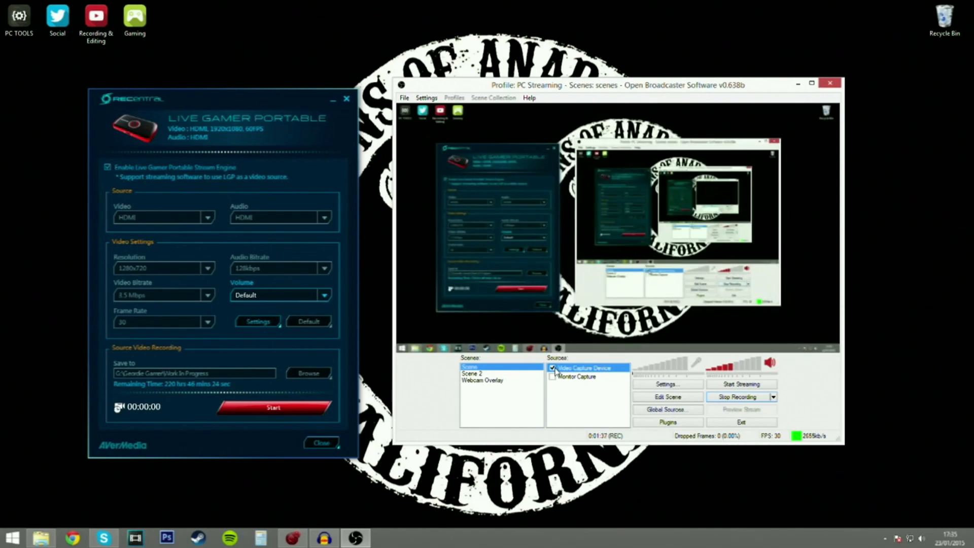